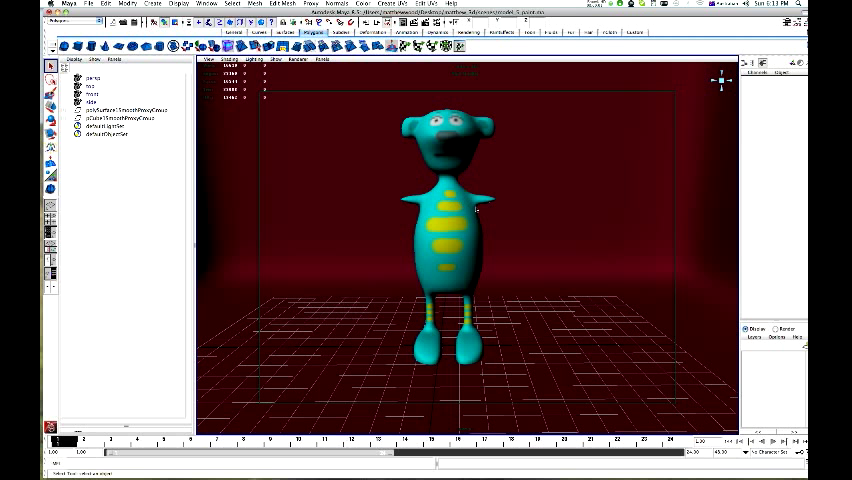
mouse_move(481, 213)
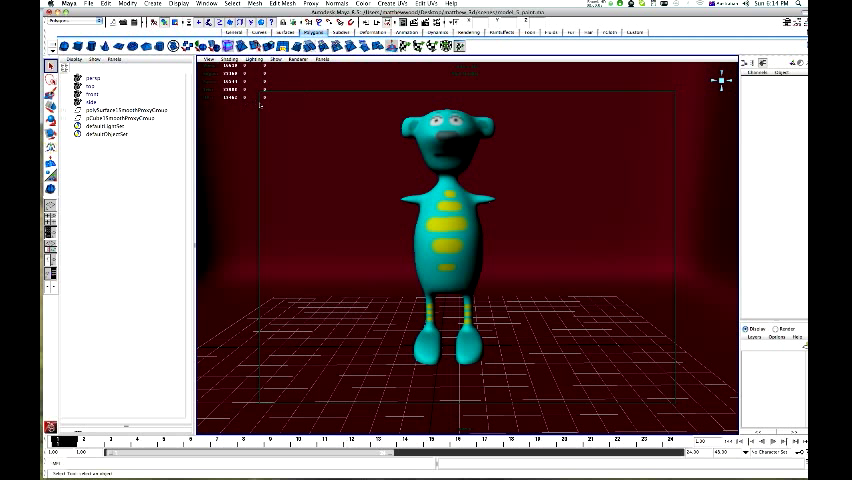
Step: Set viewport lighting to Use All Lights, leaving the character view dark
click(255, 60)
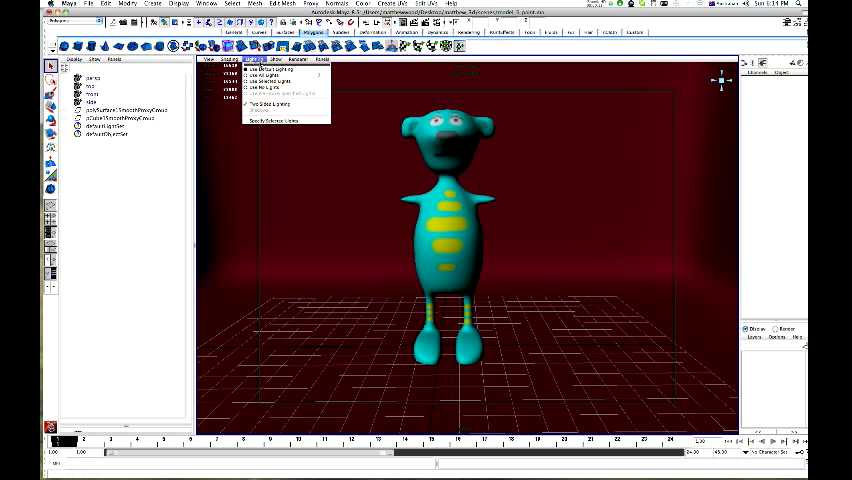
mouse_move(285, 76)
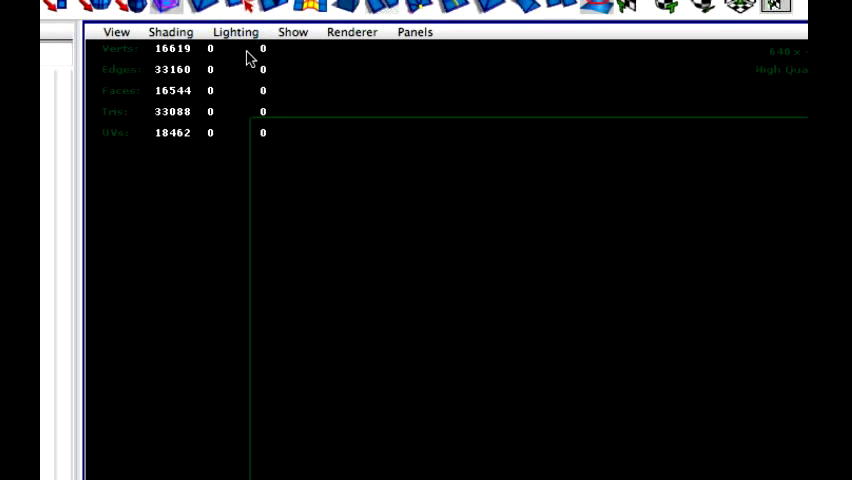
click(235, 31)
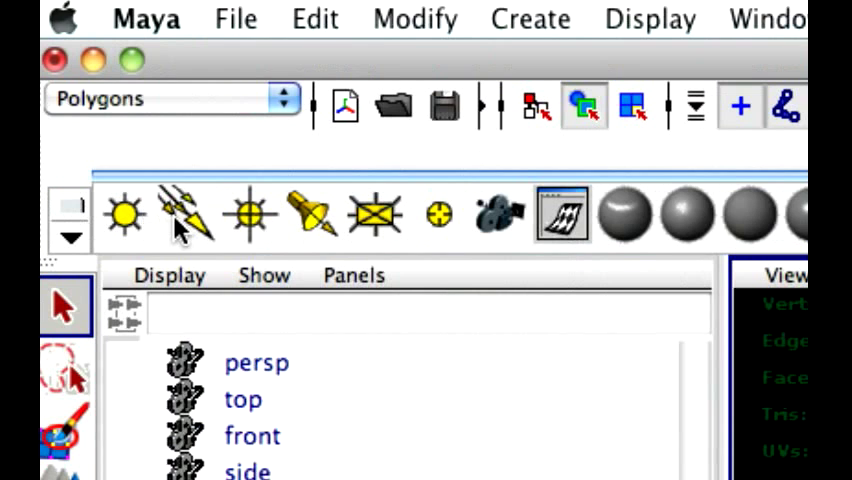
mouse_move(184, 214)
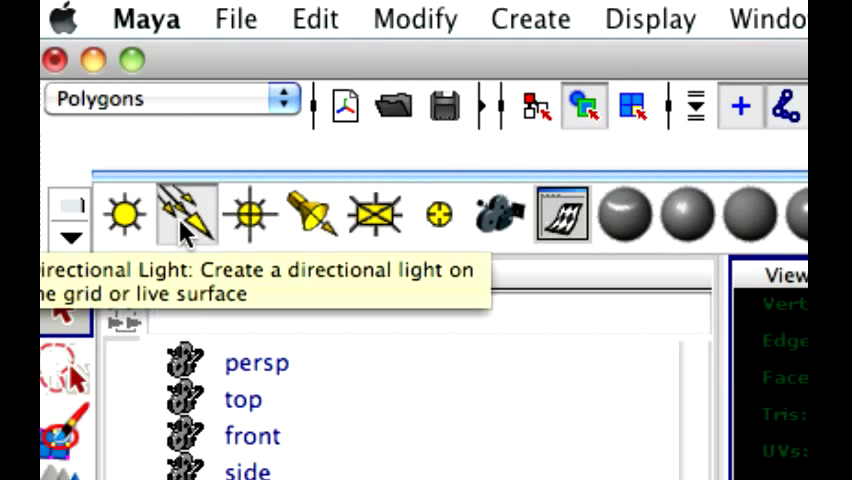
mouse_move(673, 350)
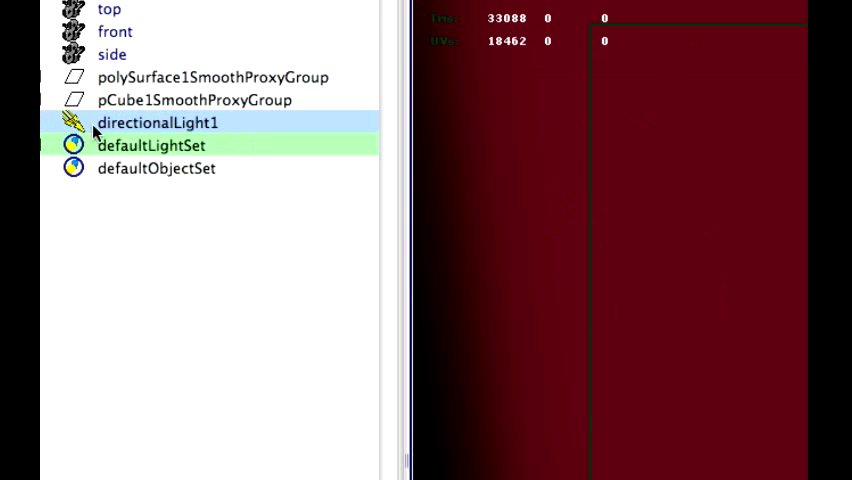
mouse_move(113, 130)
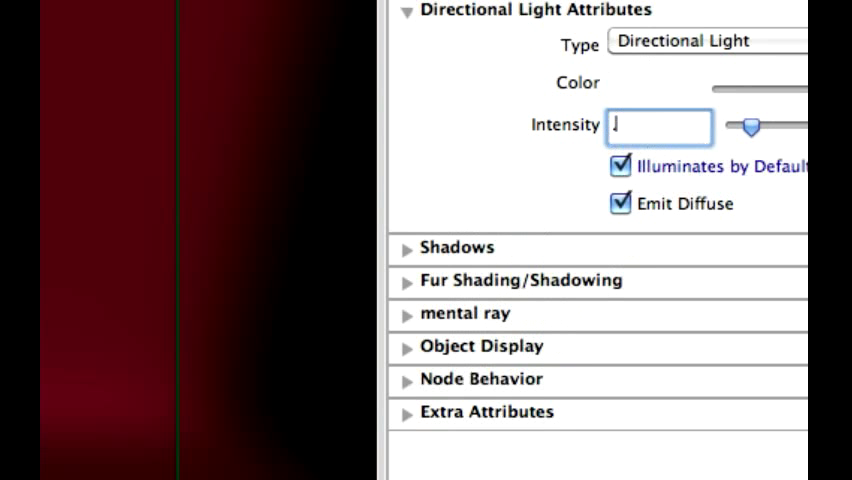
Step: Enter 0.3 as the directional light's Intensity
text(.3)
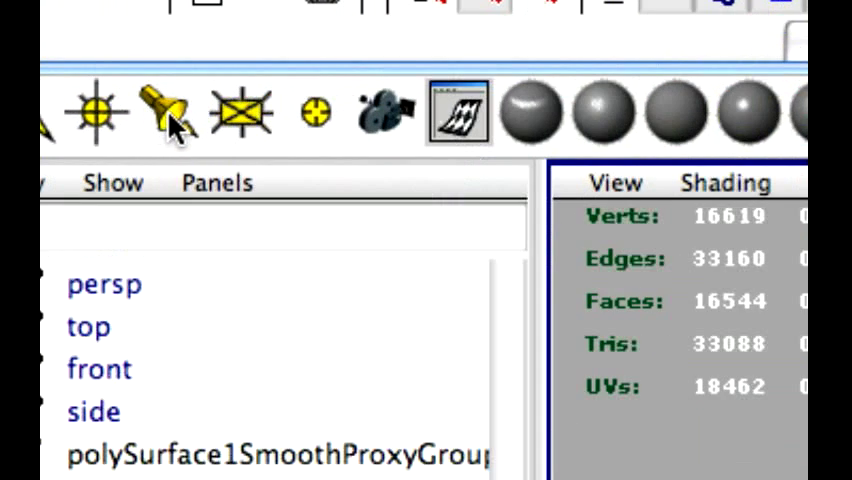
mouse_move(178, 130)
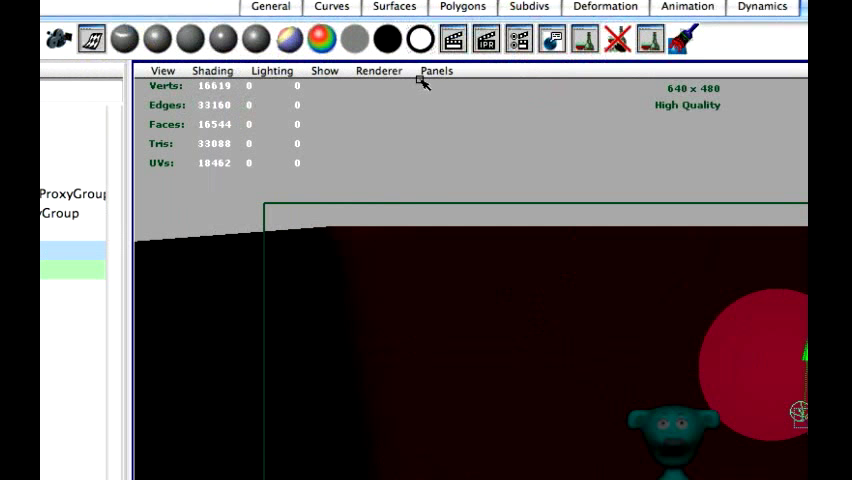
Step: Look through the selected spot light, with the character centered in its circle
click(435, 67)
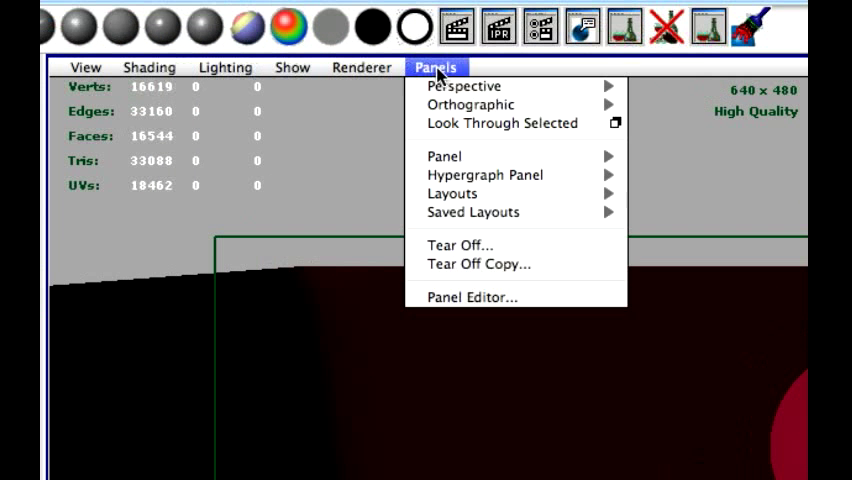
mouse_move(503, 123)
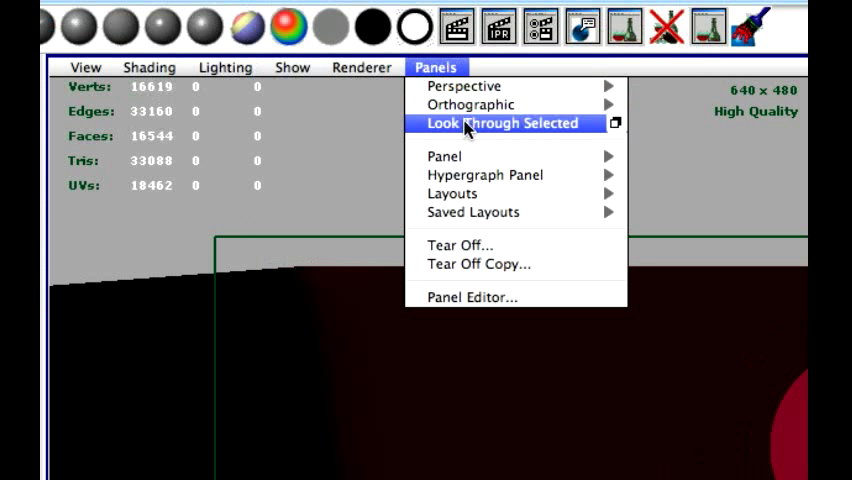
click(503, 123)
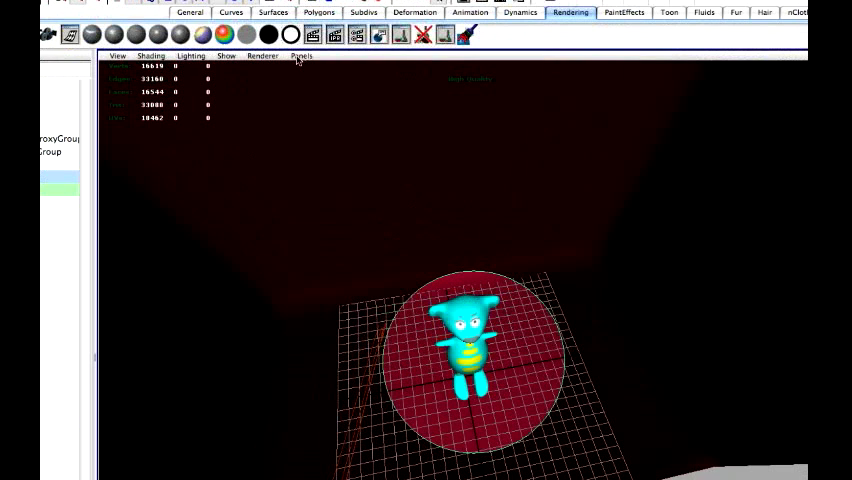
Step: Switch the viewport back to the persp camera
click(302, 56)
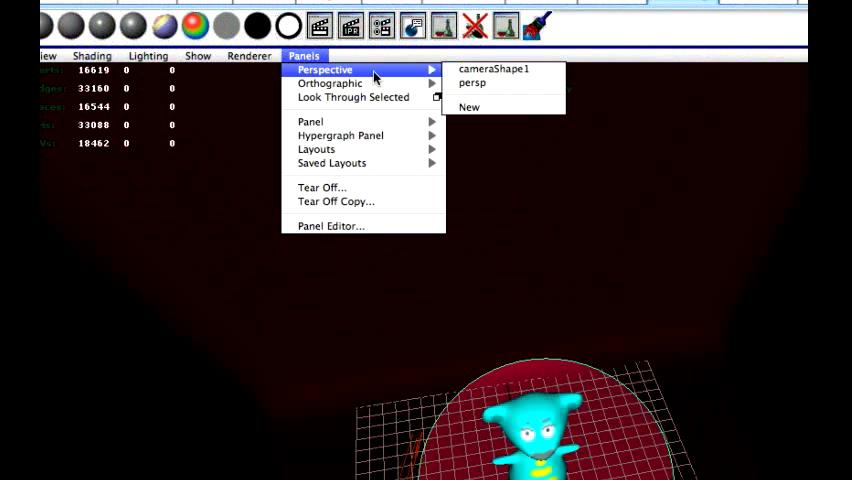
mouse_move(490, 85)
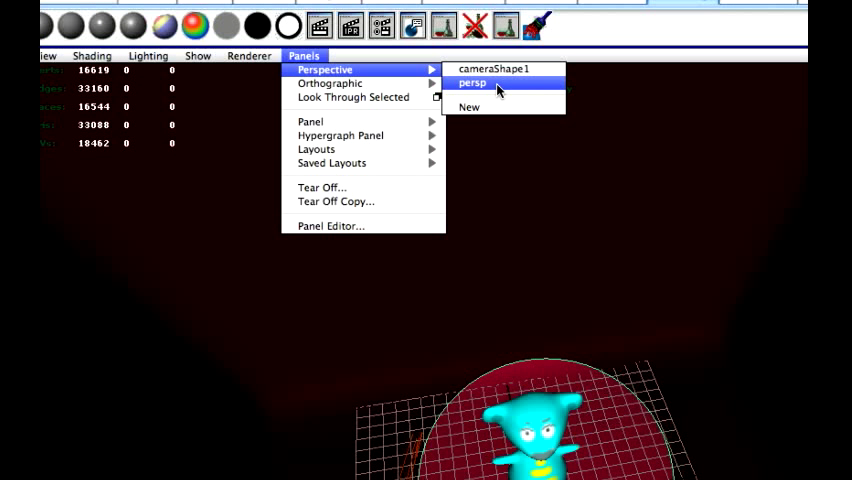
click(472, 82)
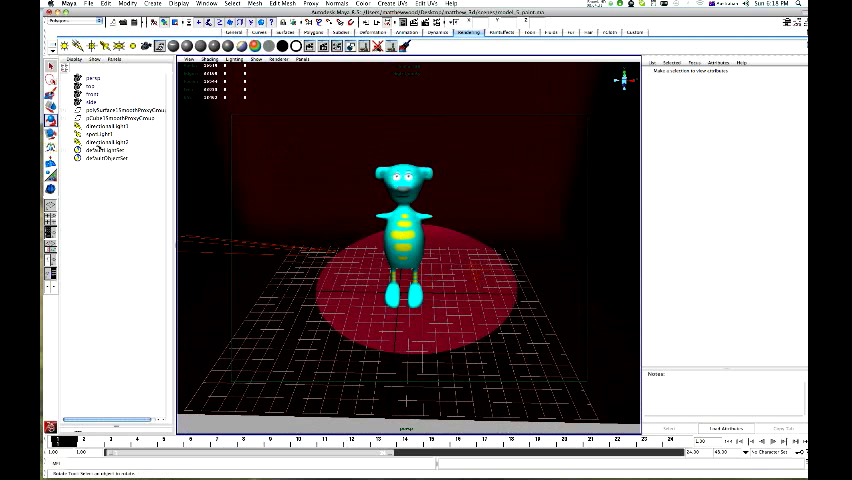
Step: Select spotLight1 in the Outliner and look through it again
click(100, 134)
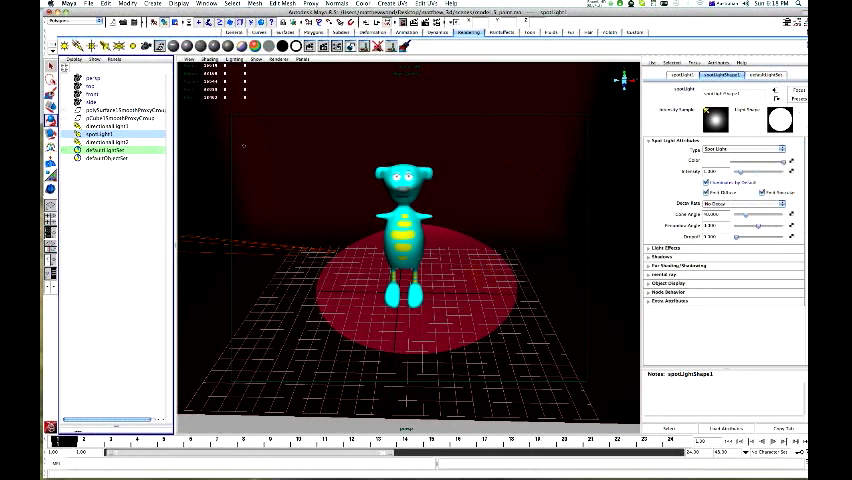
click(300, 59)
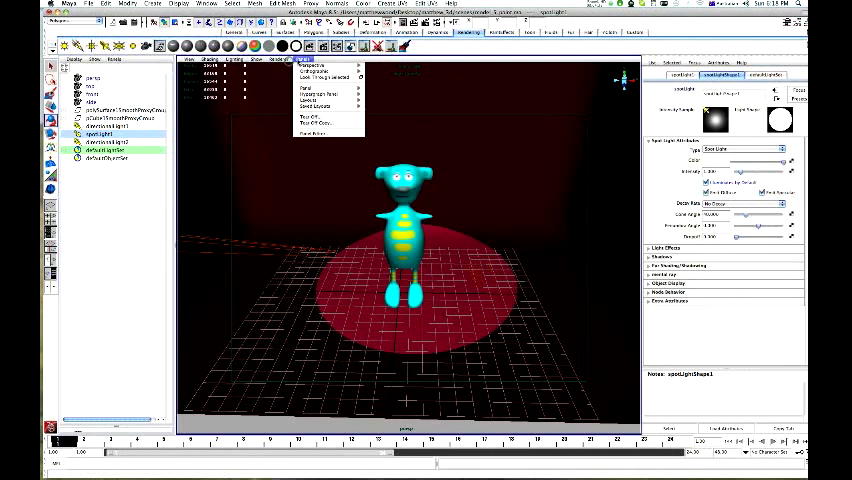
click(314, 77)
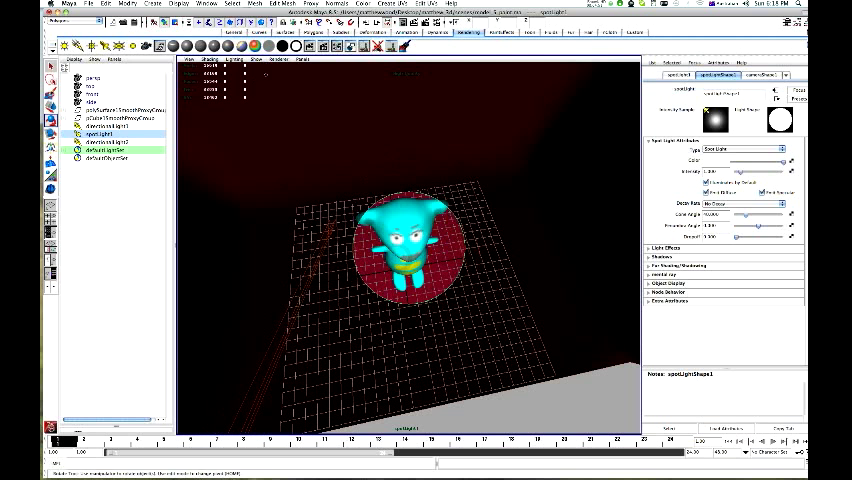
click(303, 60)
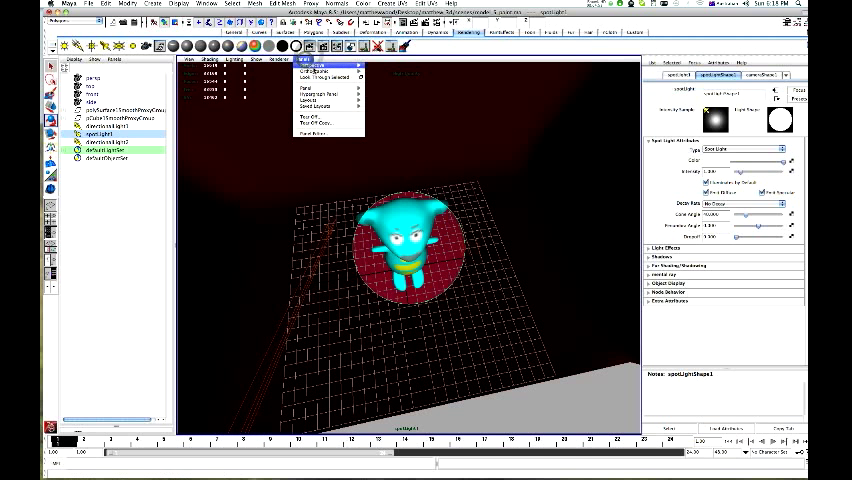
mouse_move(315, 65)
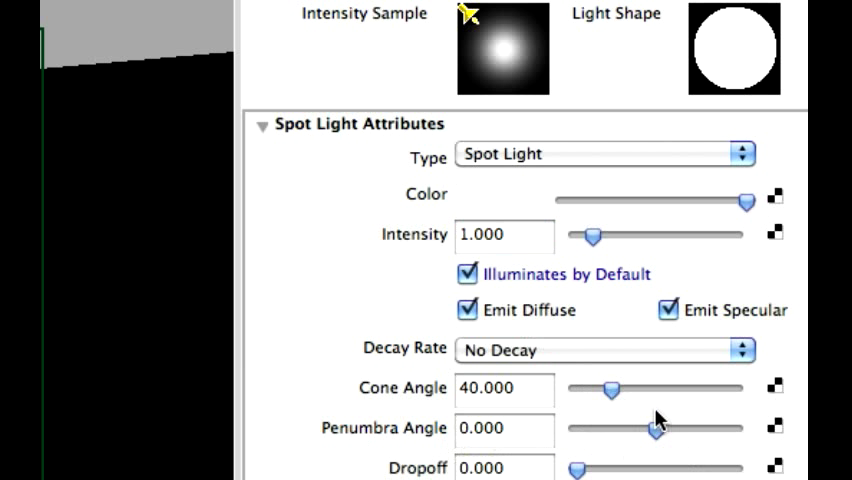
Step: Lower the spotlight Dropoff to about 4.7 and set Penumbra Angle to -1.56
scroll(down, 3)
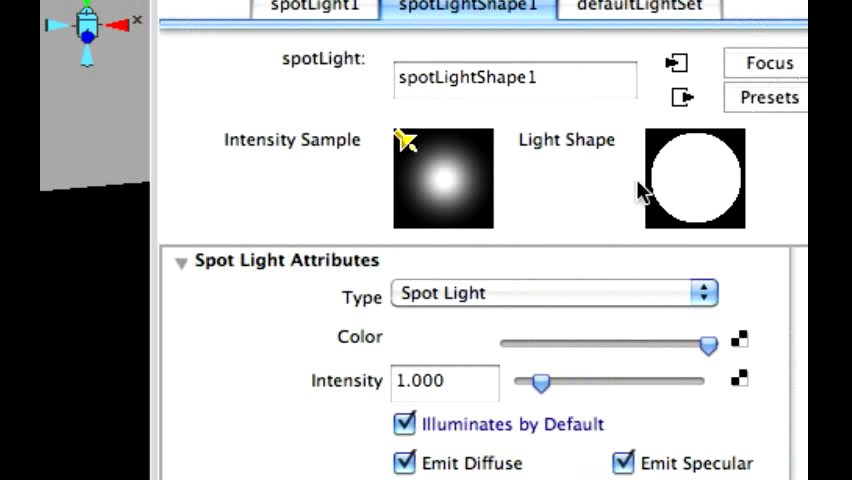
scroll(down, 3)
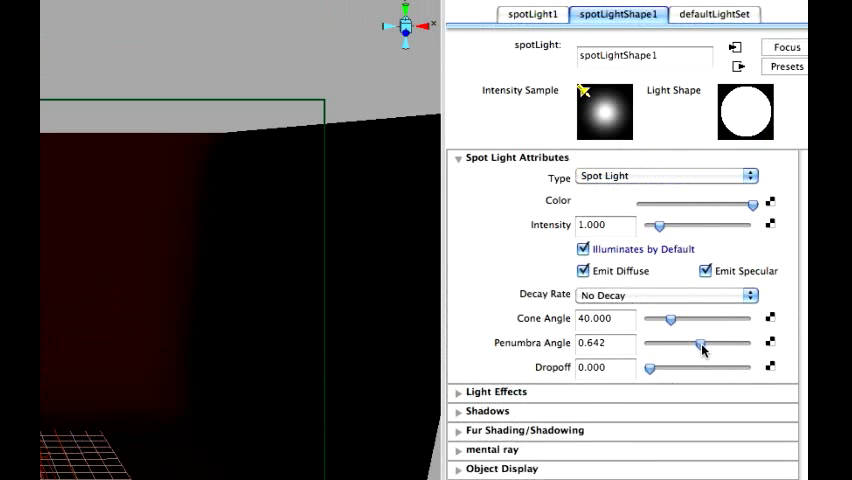
drag(685, 344, 702, 344)
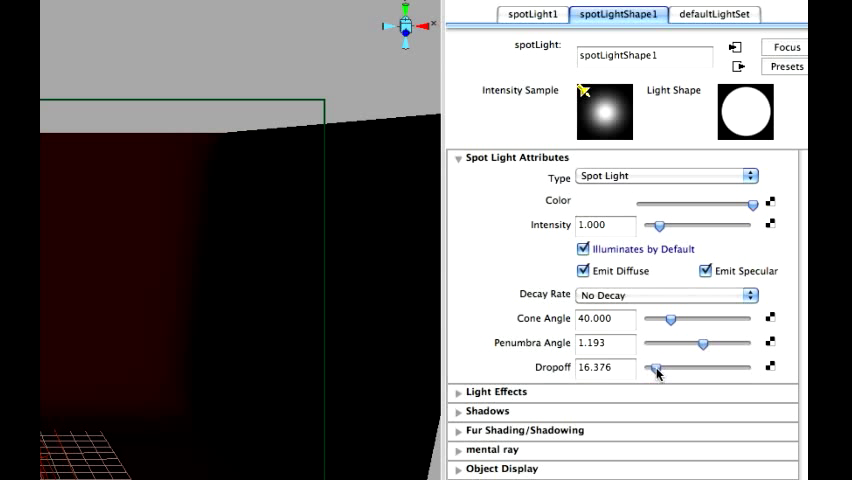
drag(651, 367, 662, 367)
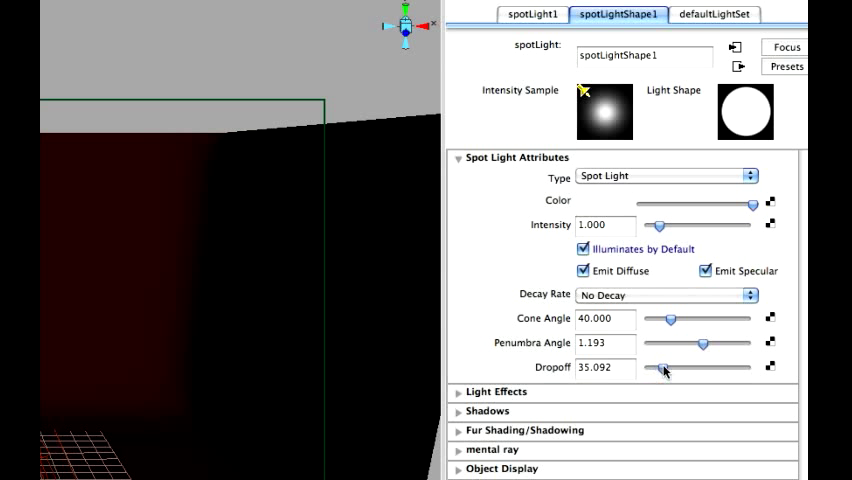
drag(665, 368, 705, 368)
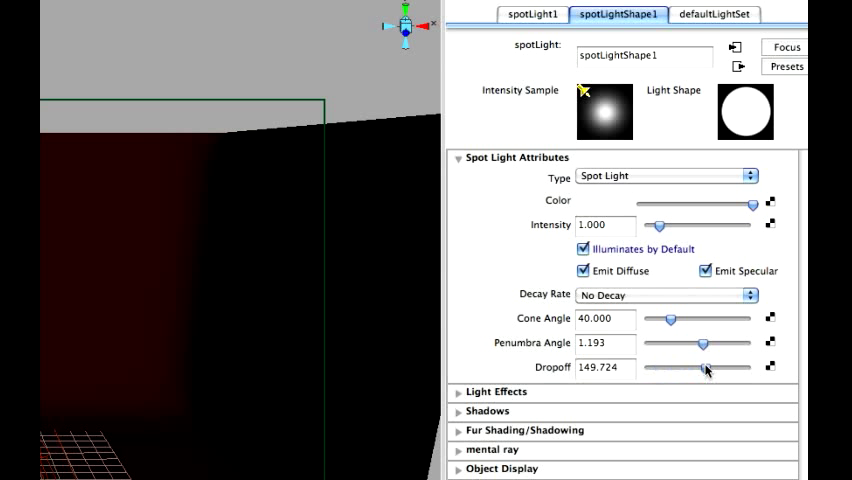
drag(705, 368, 663, 368)
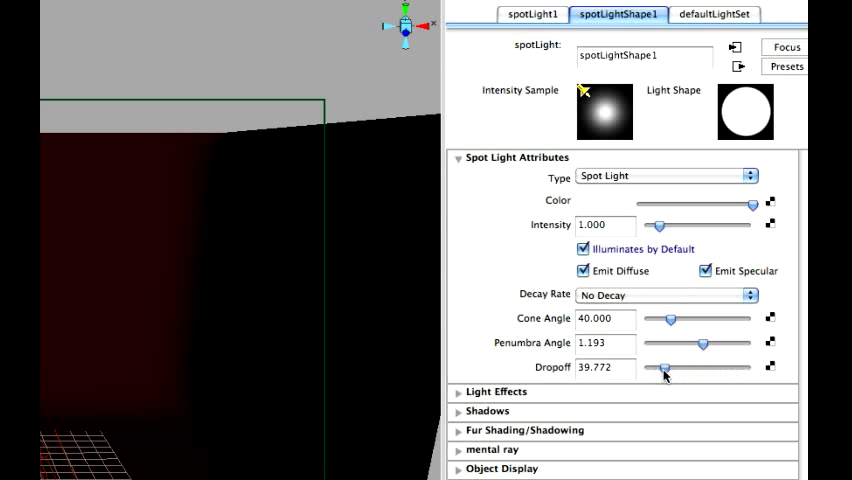
drag(663, 368, 658, 368)
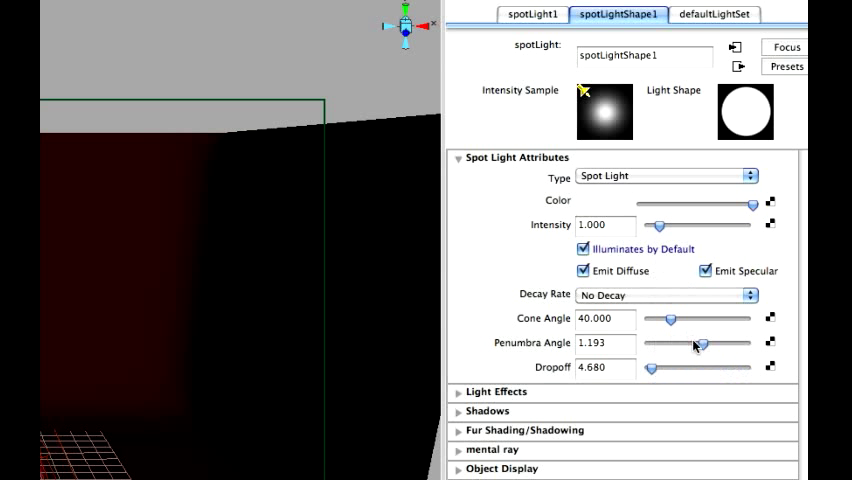
drag(700, 344, 688, 344)
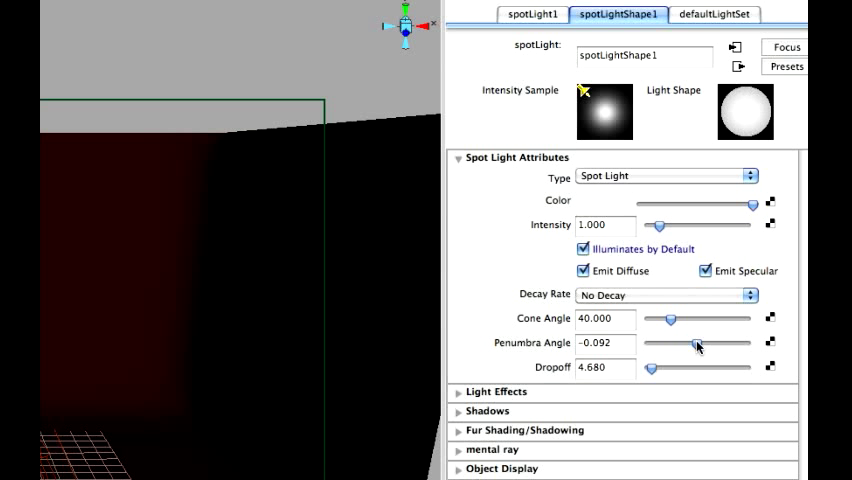
drag(698, 343, 688, 343)
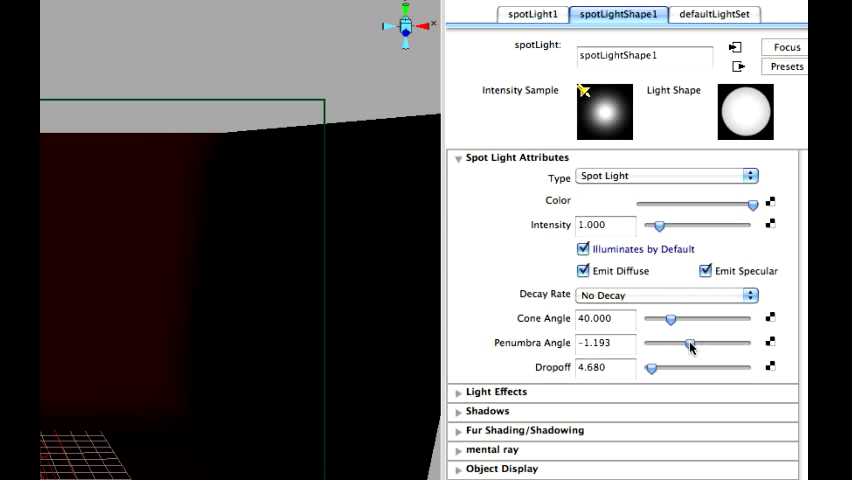
drag(692, 344, 685, 344)
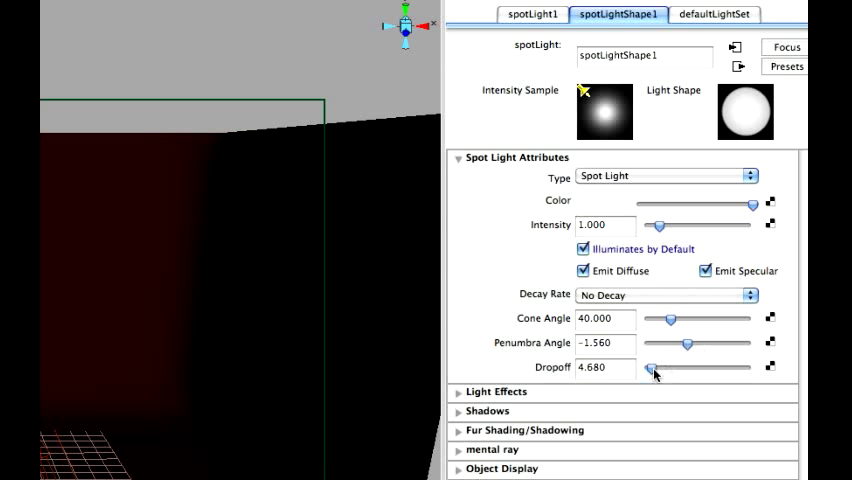
drag(652, 368, 660, 368)
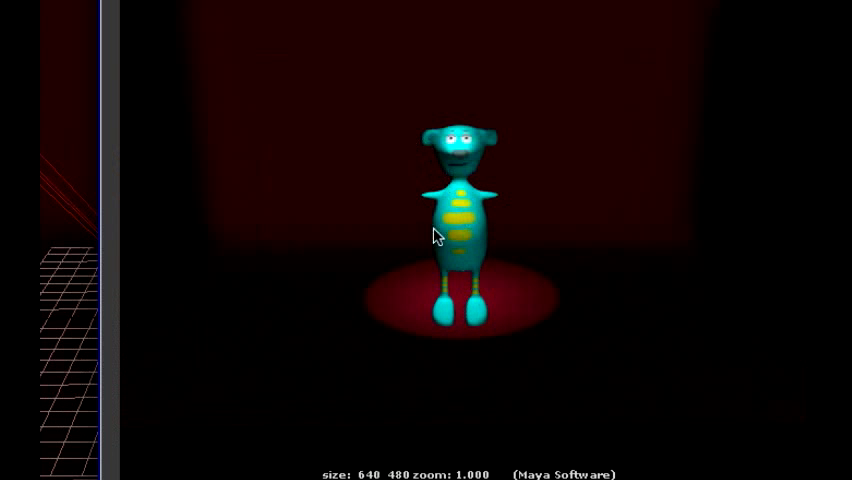
mouse_move(557, 309)
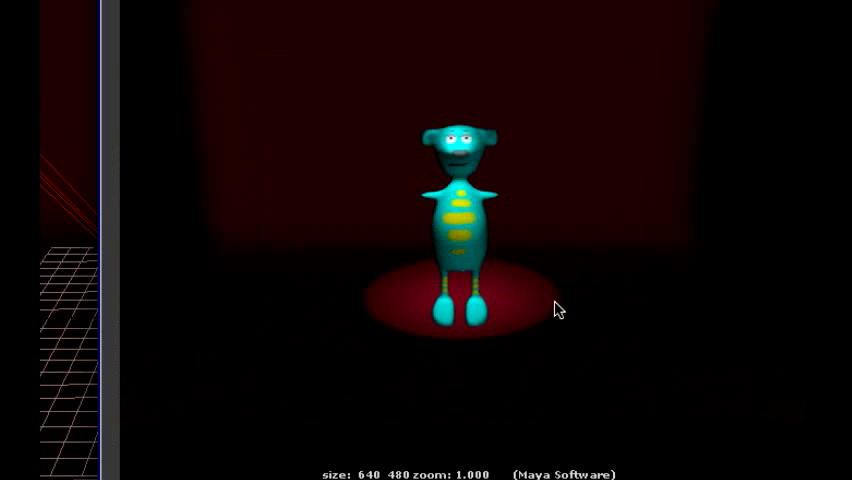
mouse_move(391, 281)
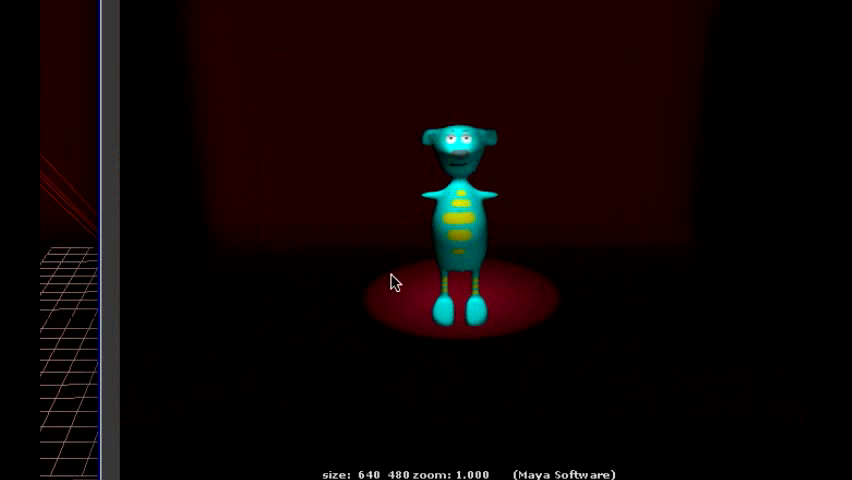
mouse_move(493, 241)
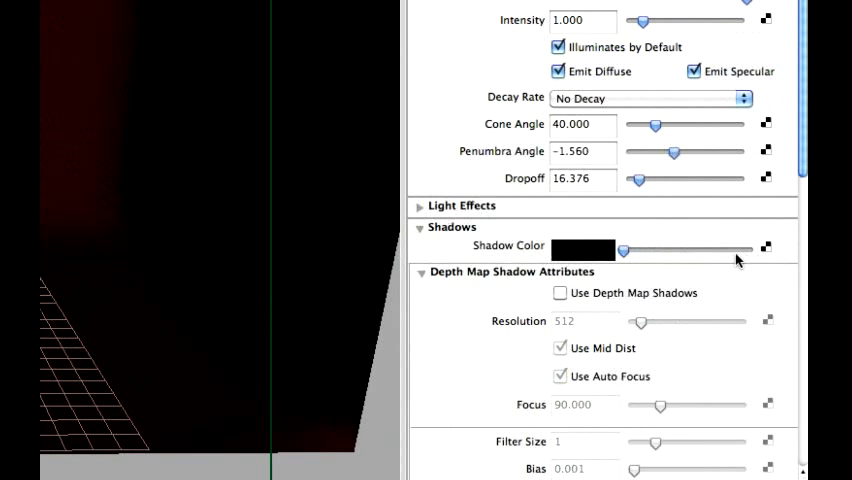
Step: Enable depth map shadows on the spotlight with a filter size of about 4
click(560, 293)
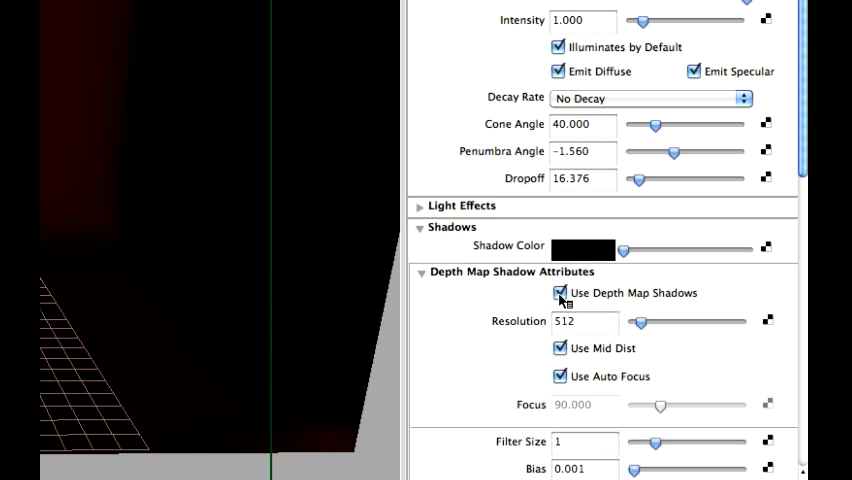
mouse_move(597, 346)
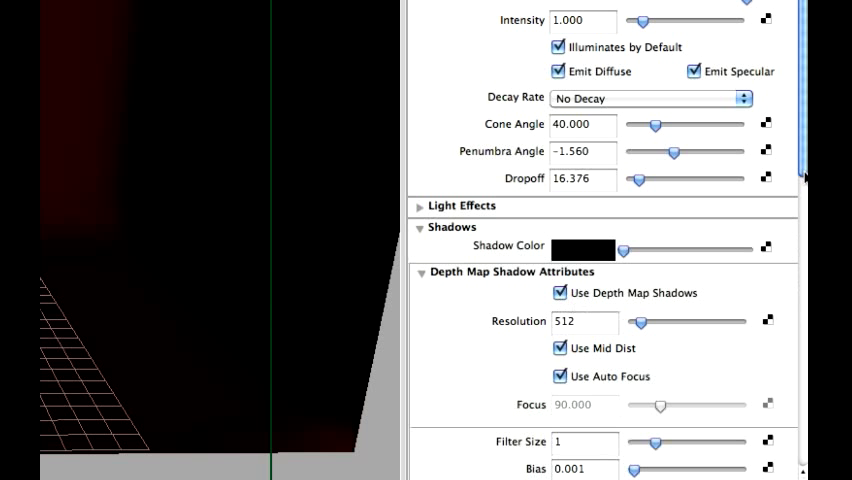
scroll(down, 3)
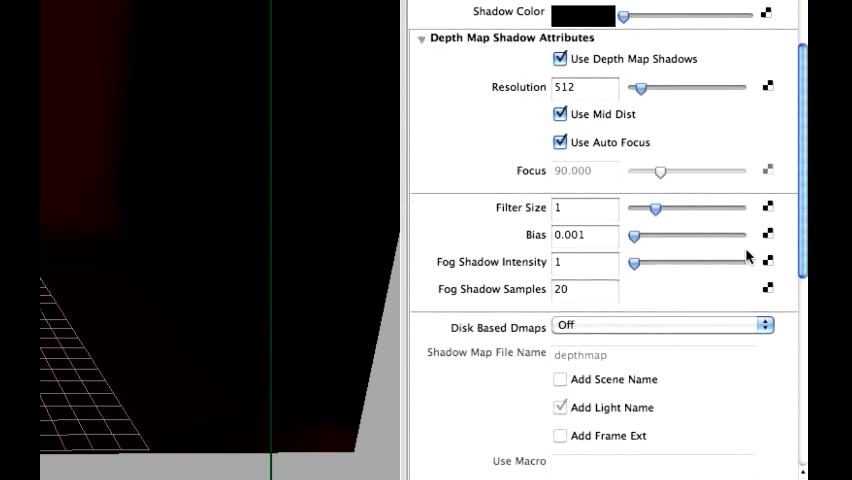
drag(655, 208, 718, 208)
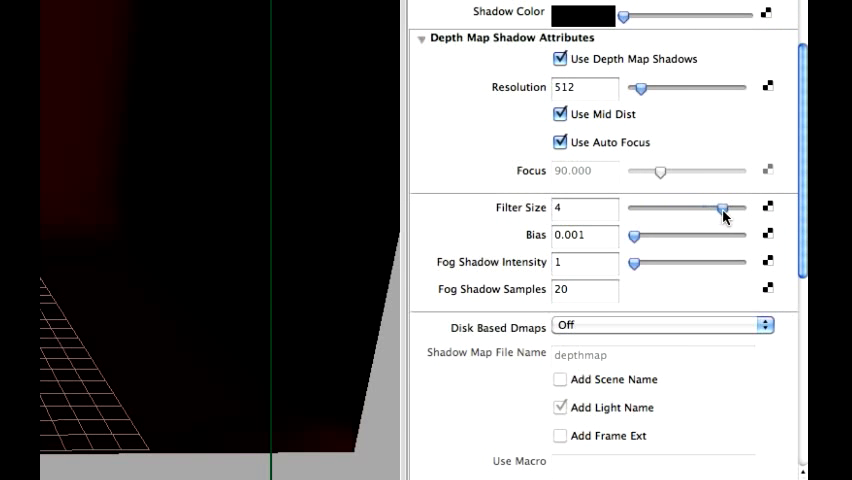
drag(722, 208, 740, 208)
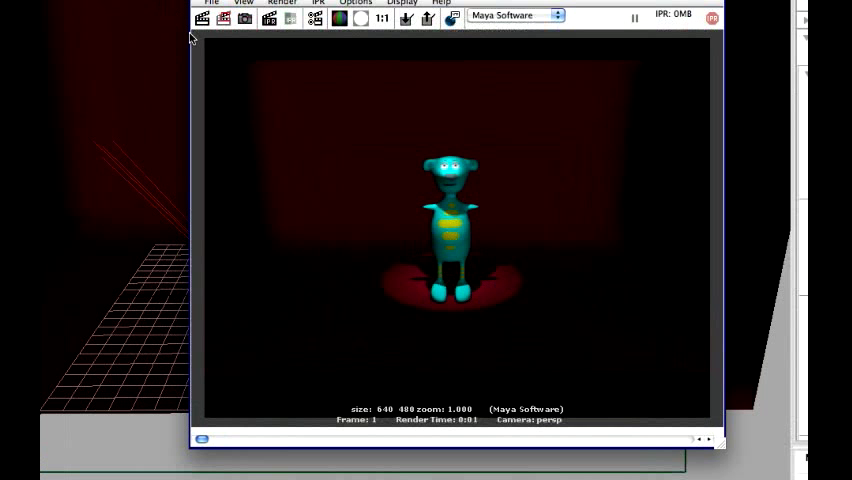
mouse_move(180, 48)
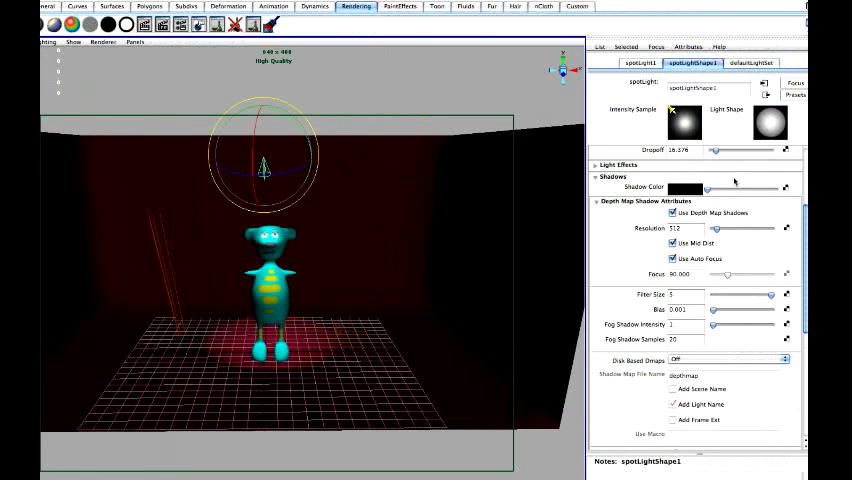
Step: Nudge the spotlight's shadow Filter Size slider to 5
drag(715, 150, 712, 150)
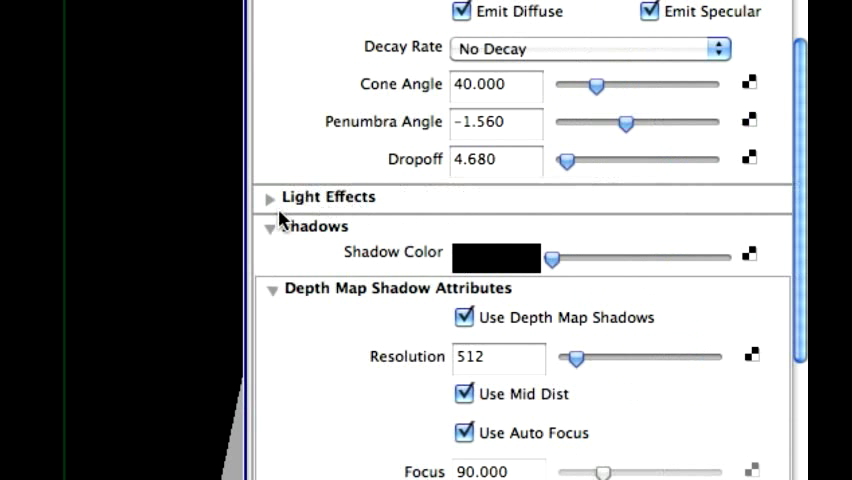
Step: Expand Light Effects and create a Light Fog node on the spotlight
click(270, 196)
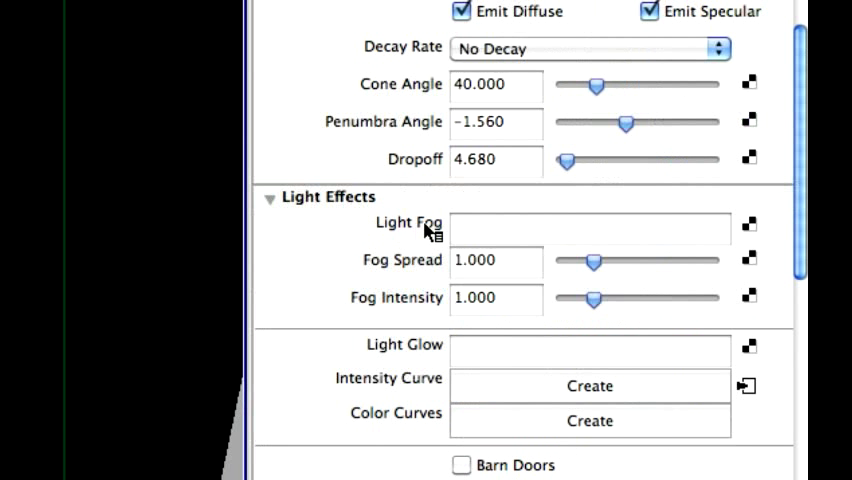
mouse_move(745, 235)
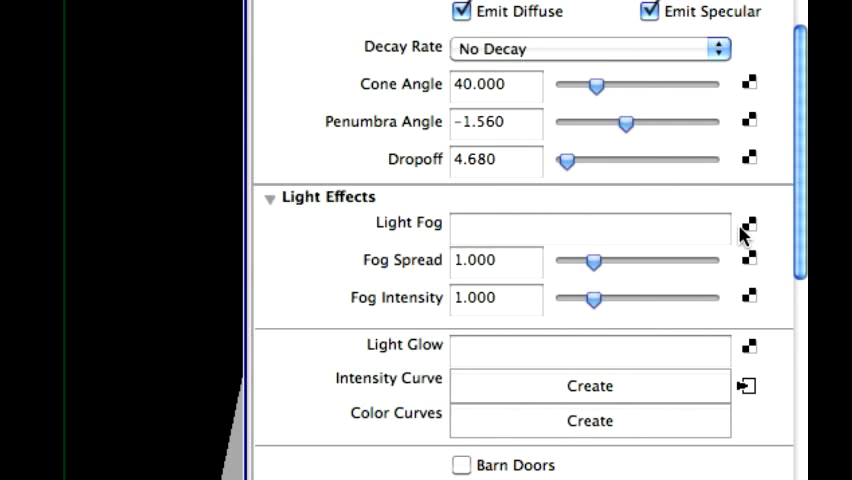
scroll(down, 3)
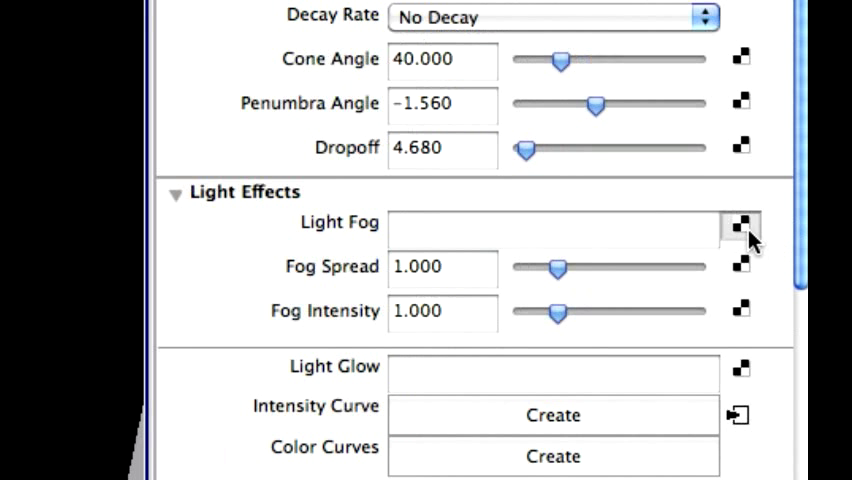
click(741, 227)
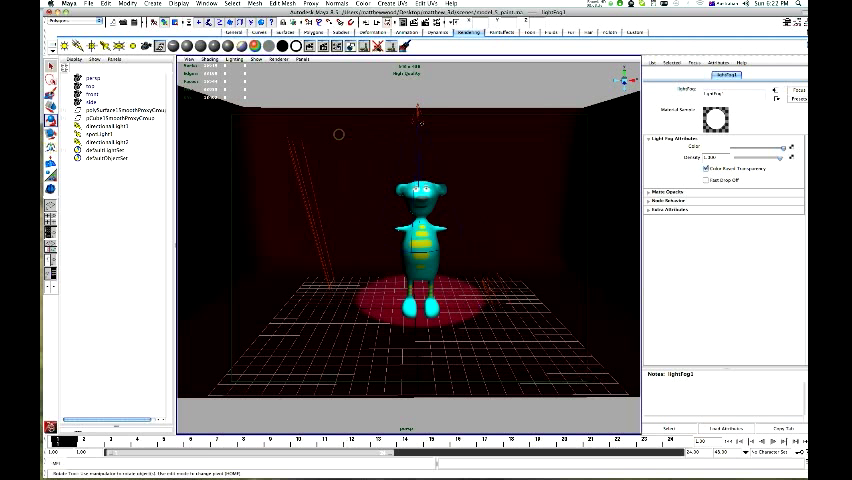
Step: Select spotLight1 in the Outliner to bring back its settings with lightFog1
click(98, 132)
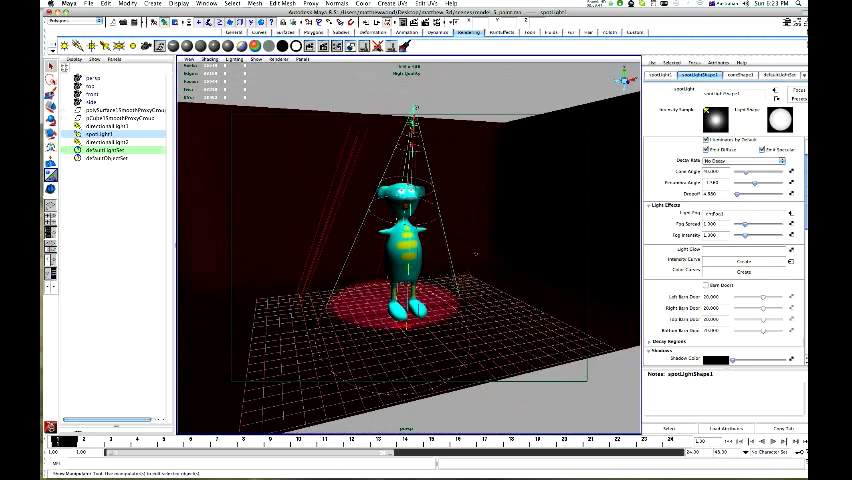
Step: Select the pCube1 room walls, then directionalLight1 to show its attributes
click(120, 120)
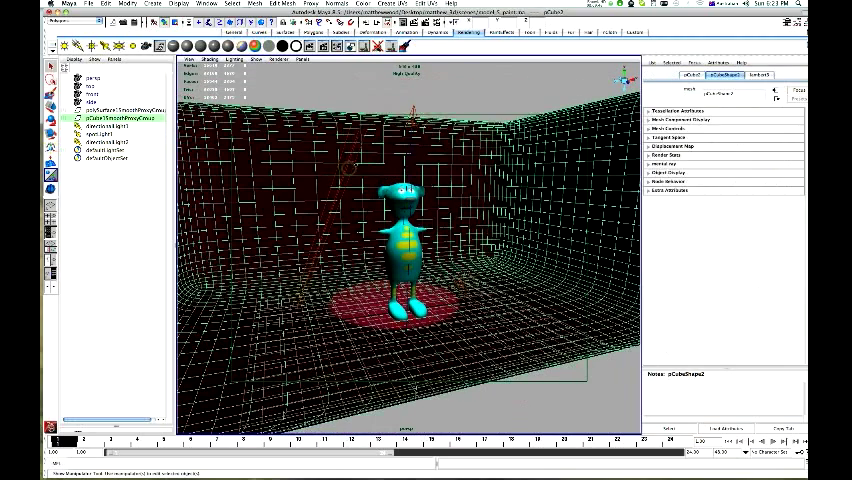
click(104, 127)
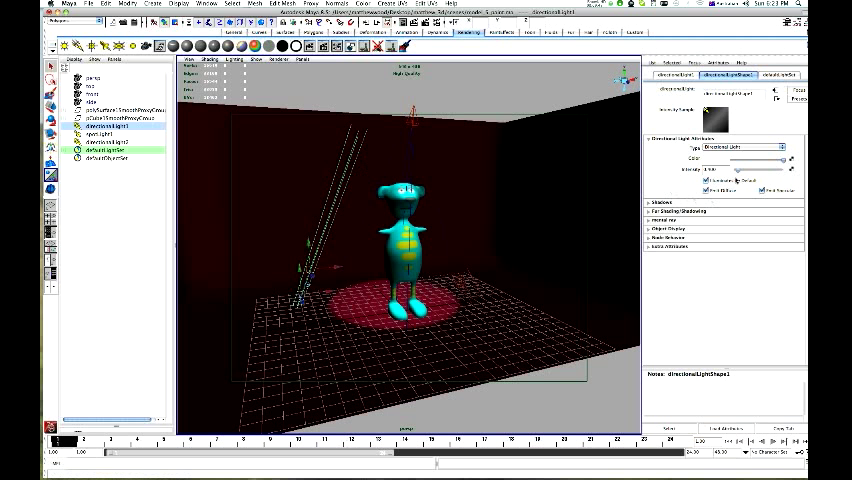